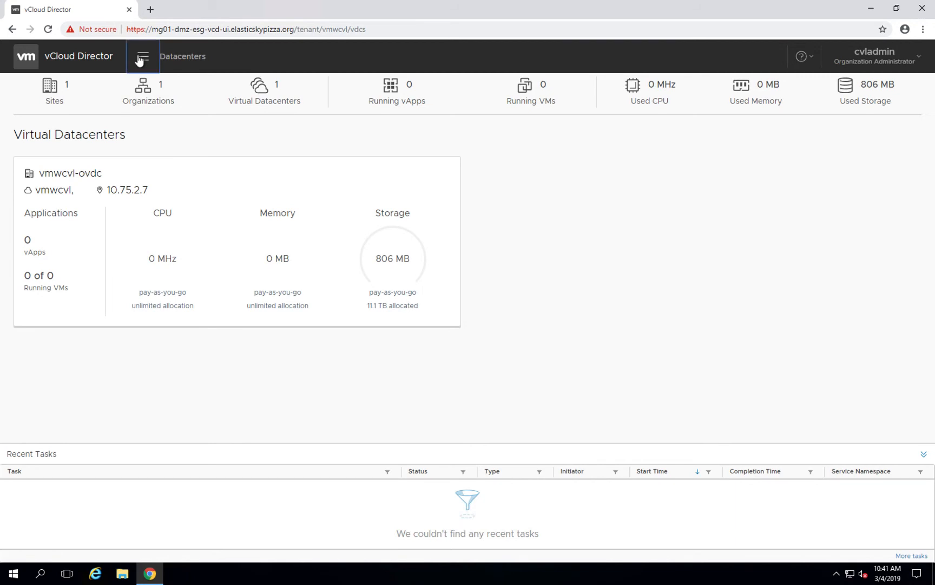
Reach incoming on-prem replications under Availability and start a new incoming replication from CVL-2
left_click(143, 57)
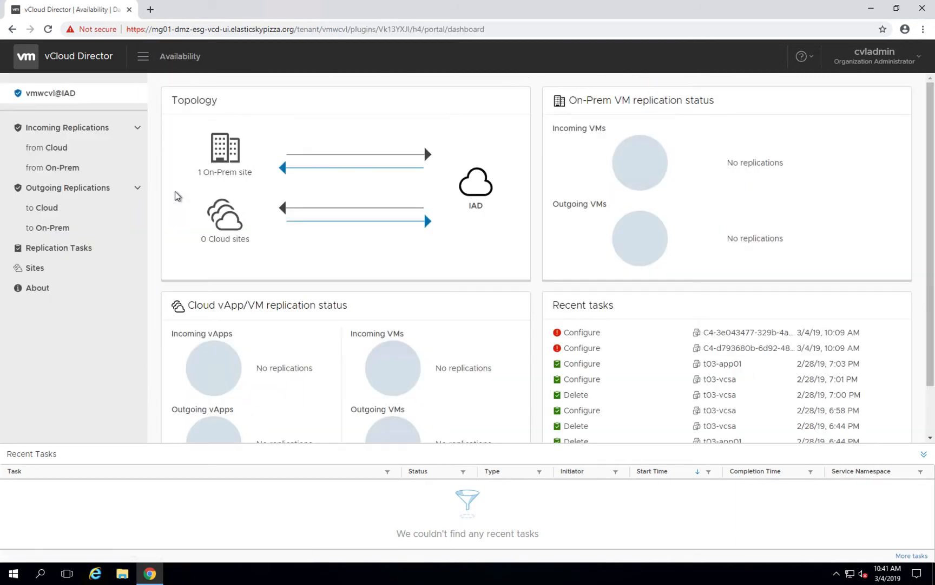
mouse_move(47, 147)
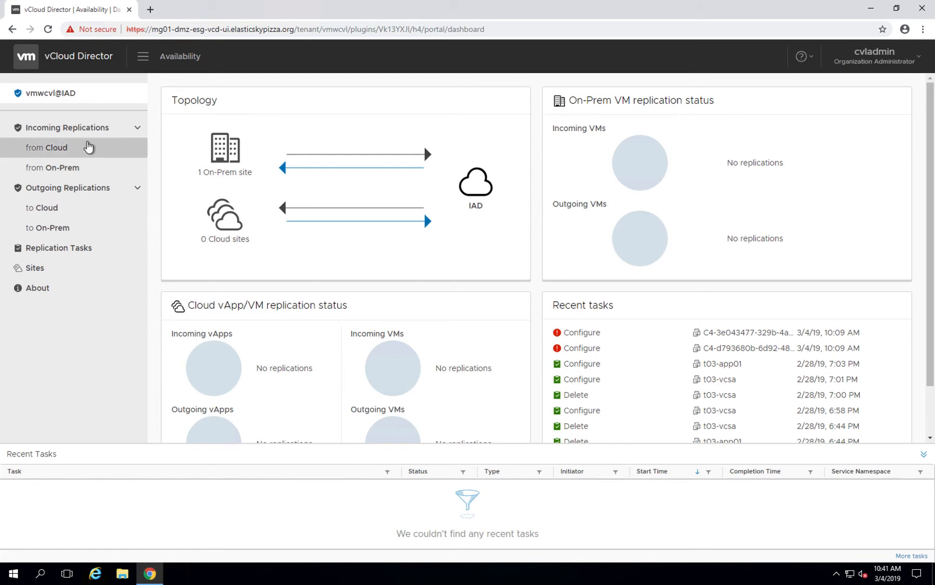
mouse_move(88, 159)
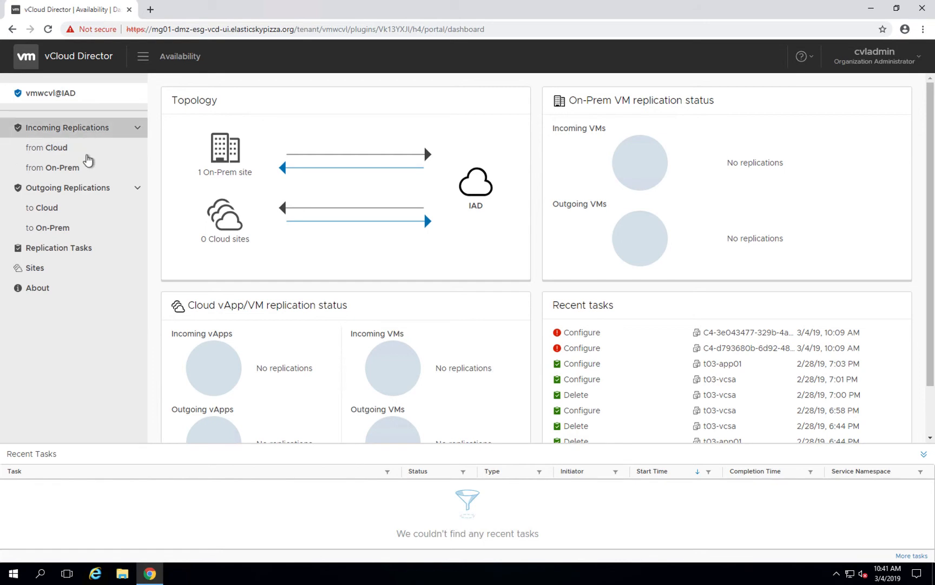
left_click(54, 166)
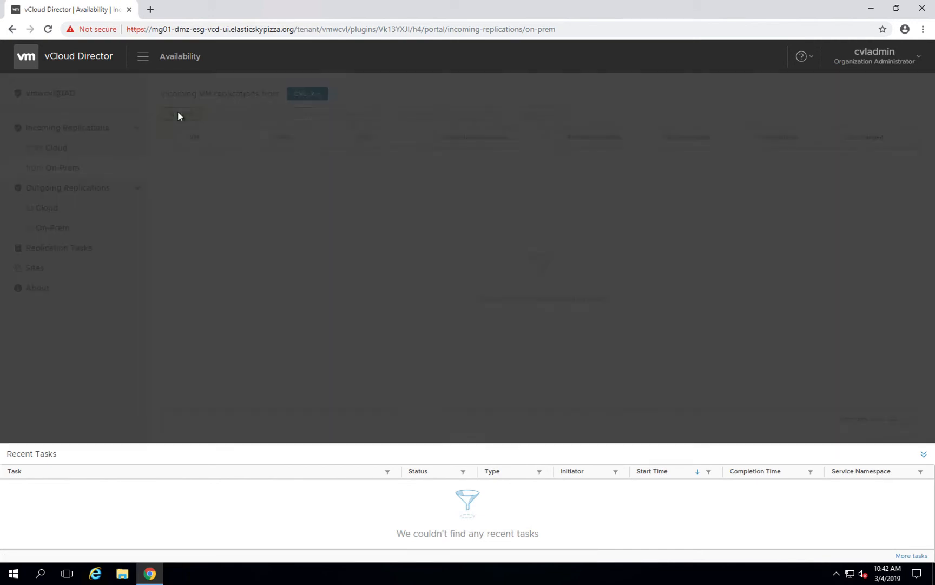
left_click(180, 113)
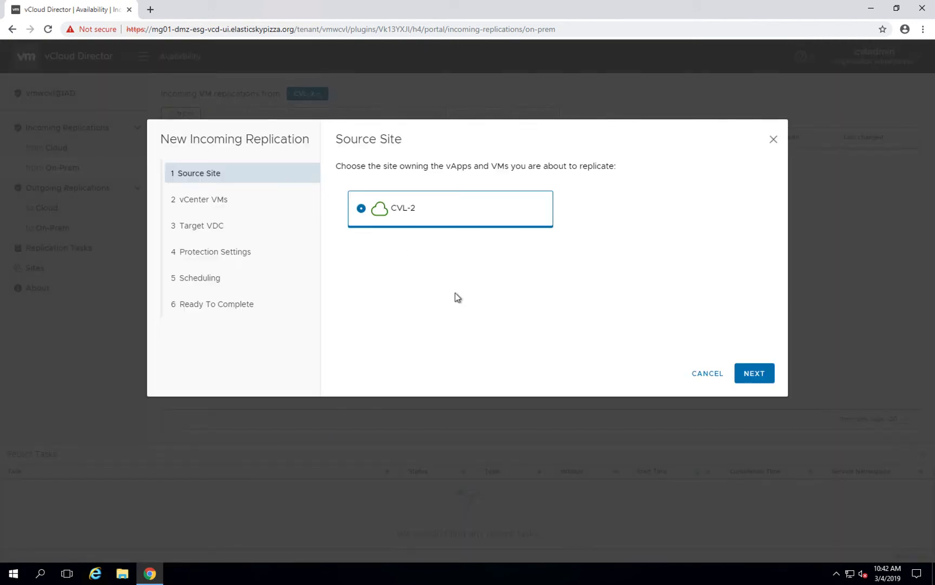
mouse_move(452, 287)
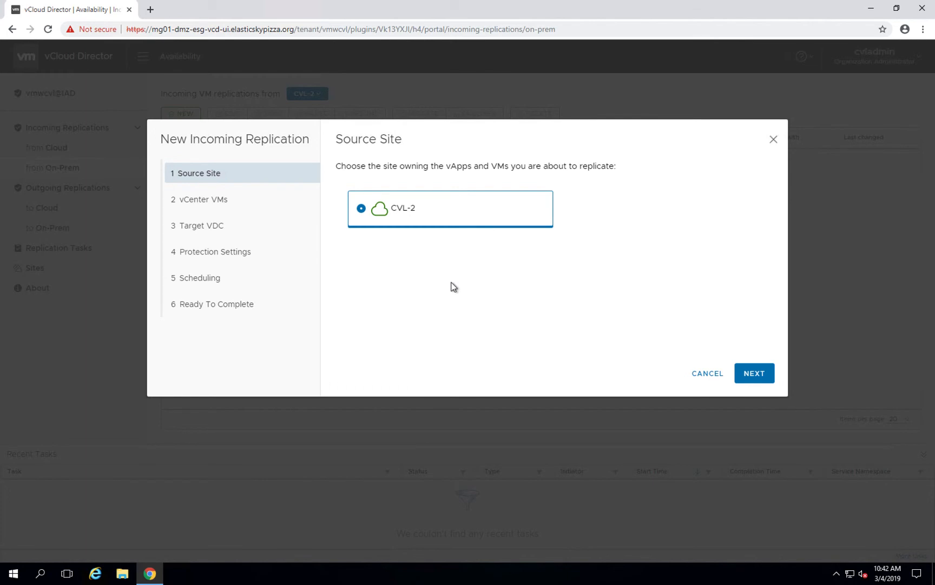
mouse_move(754, 365)
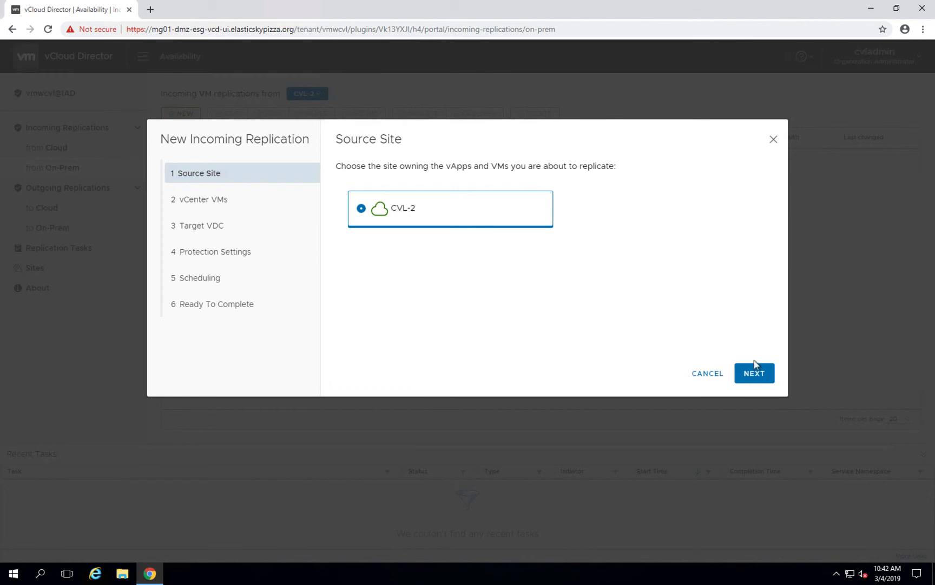
Choose vApp01 from CVL-2 as the VM to replicate into target datacenter vmwcvl-ovdc
left_click(753, 372)
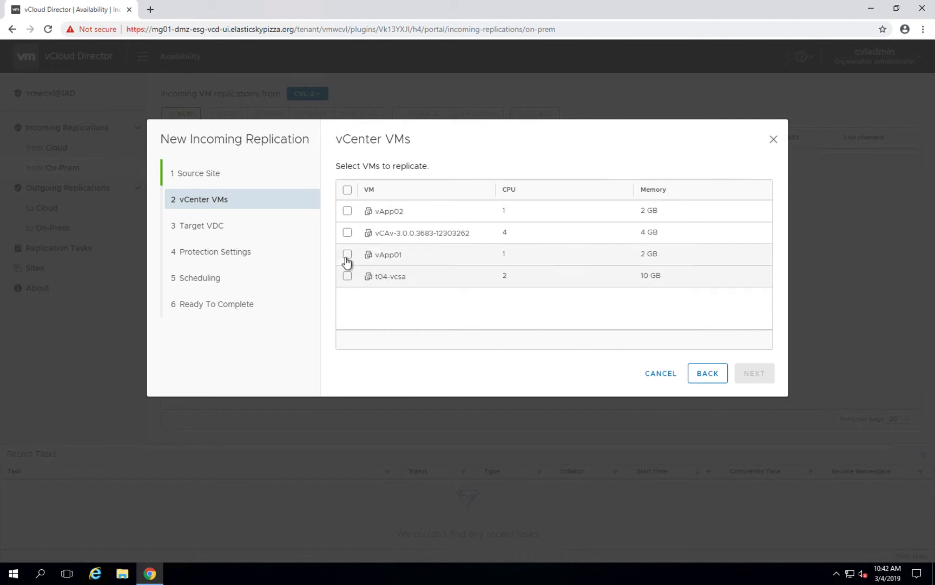
left_click(348, 254)
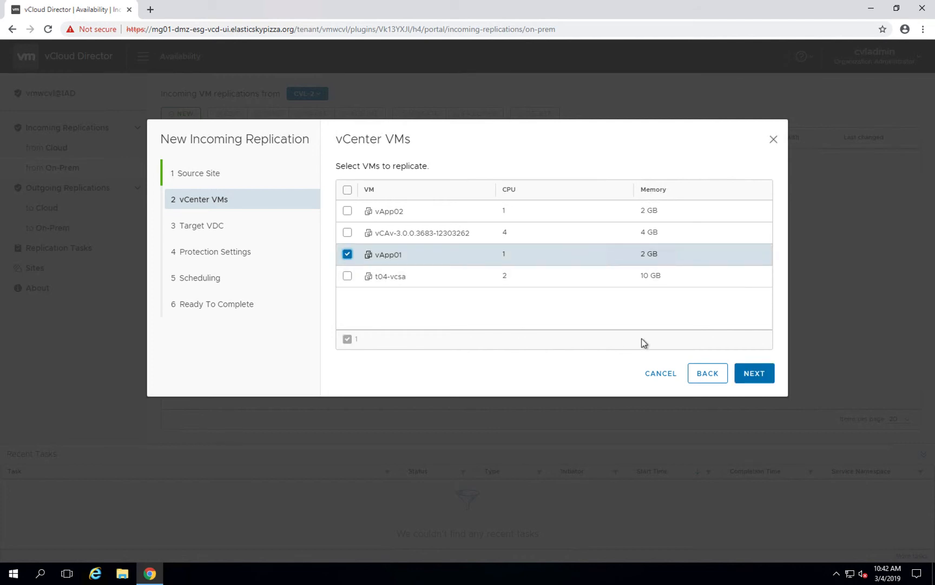
mouse_move(754, 341)
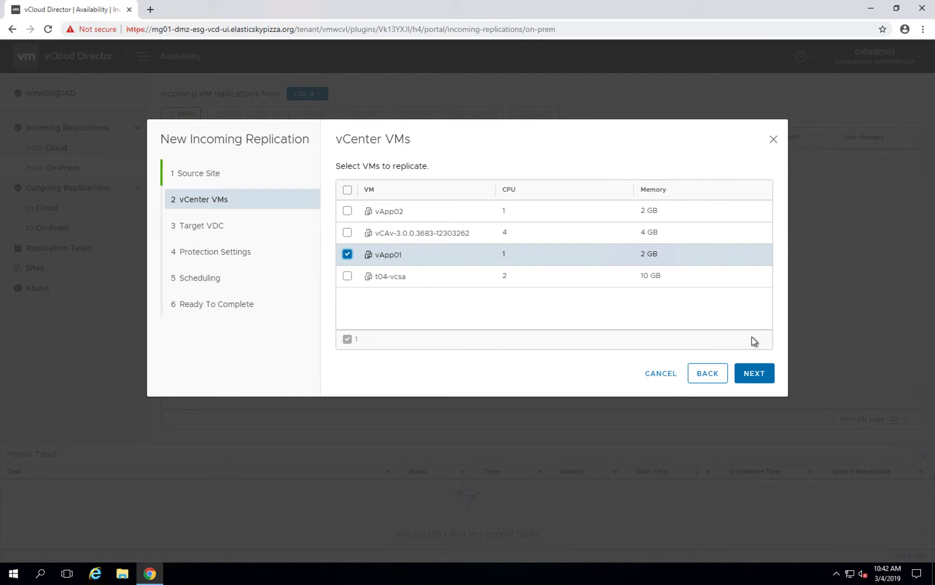
left_click(753, 373)
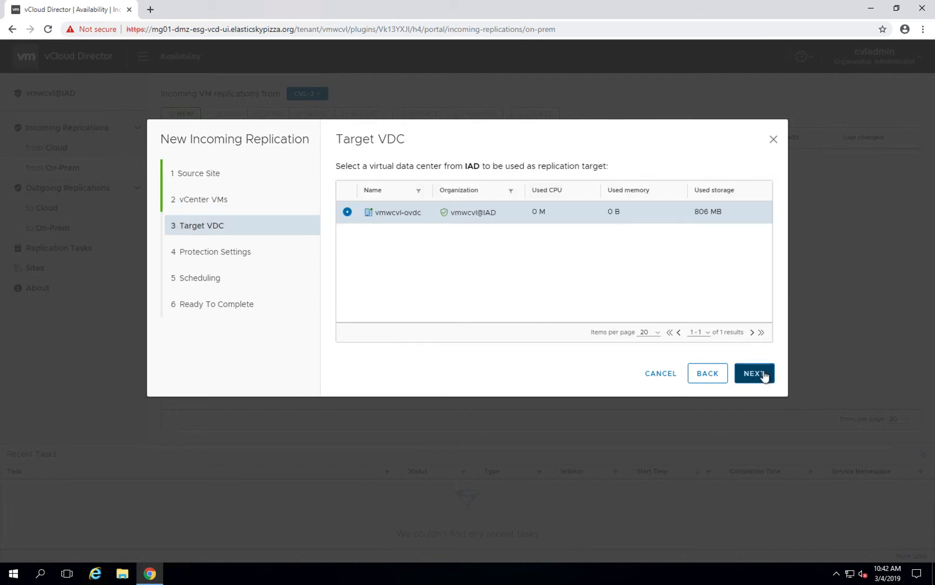
left_click(753, 373)
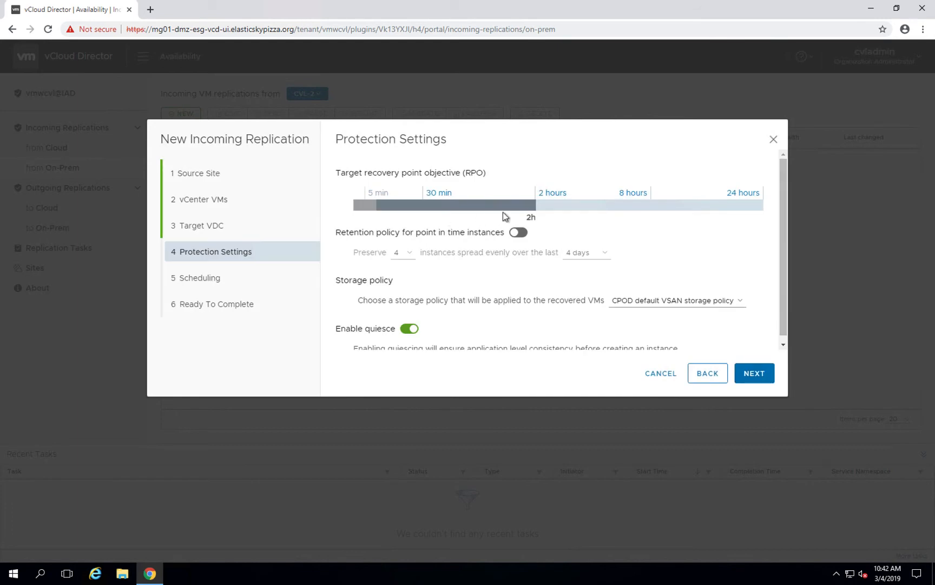
Try shorter RPO values, settle on 2 hours with immediate start, and reach the summary
left_click_drag(504, 205, 435, 206)
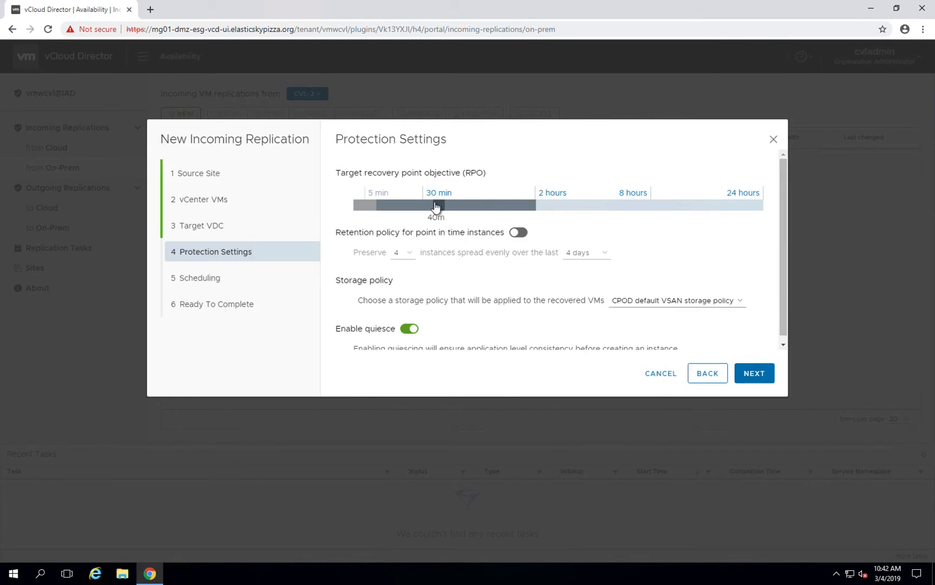
left_click_drag(435, 205, 415, 205)
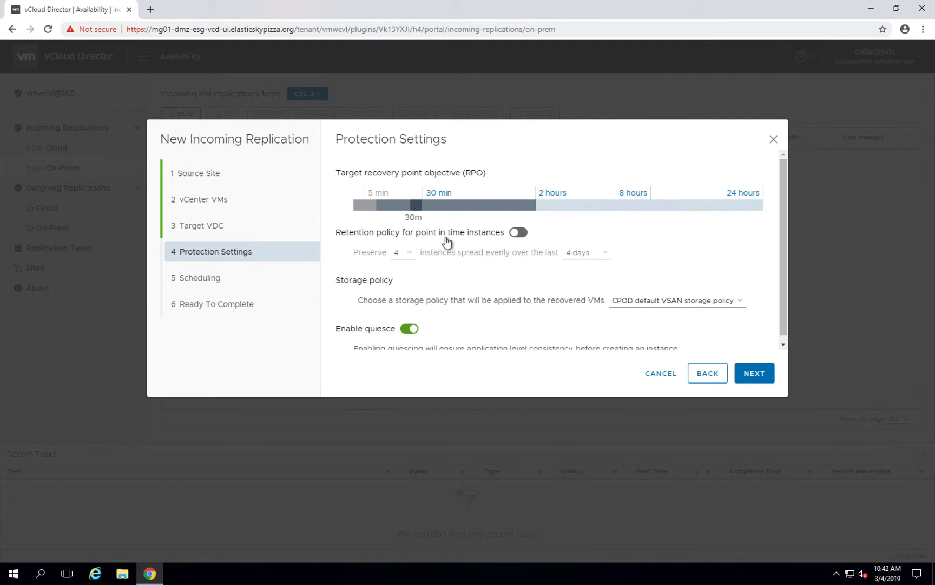
left_click_drag(413, 205, 530, 205)
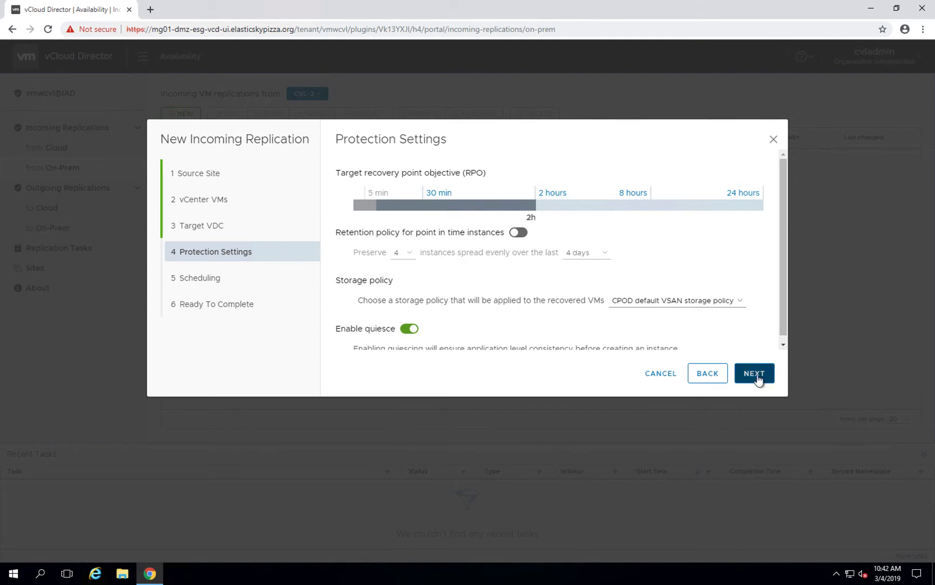
left_click(753, 373)
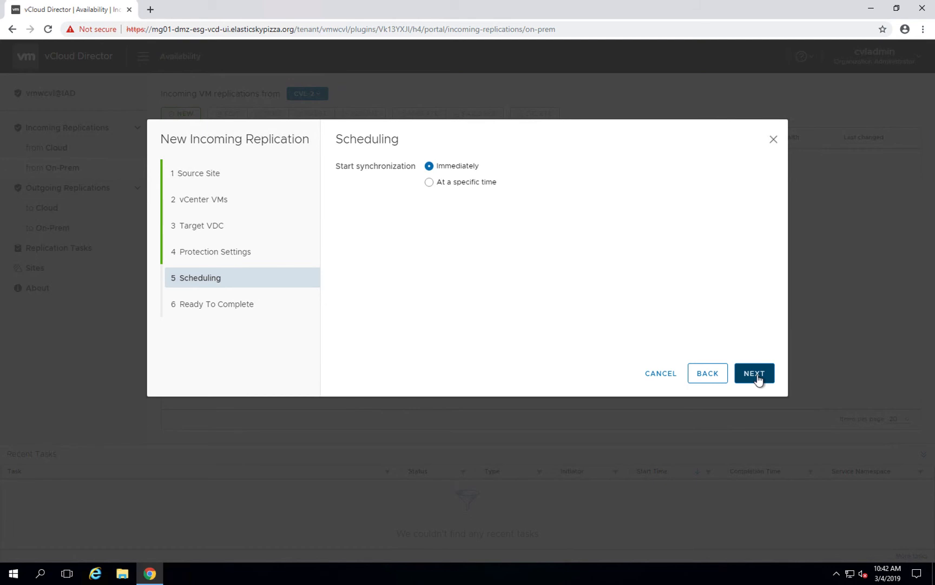
left_click(754, 373)
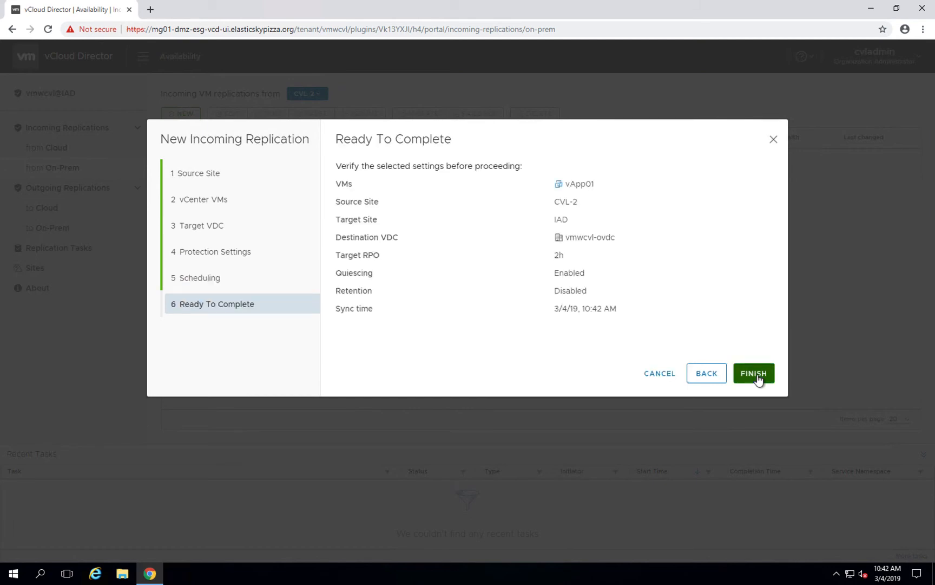
Finish the wizard so vApp01 appears at 0% Synchronizing with green health
left_click(752, 373)
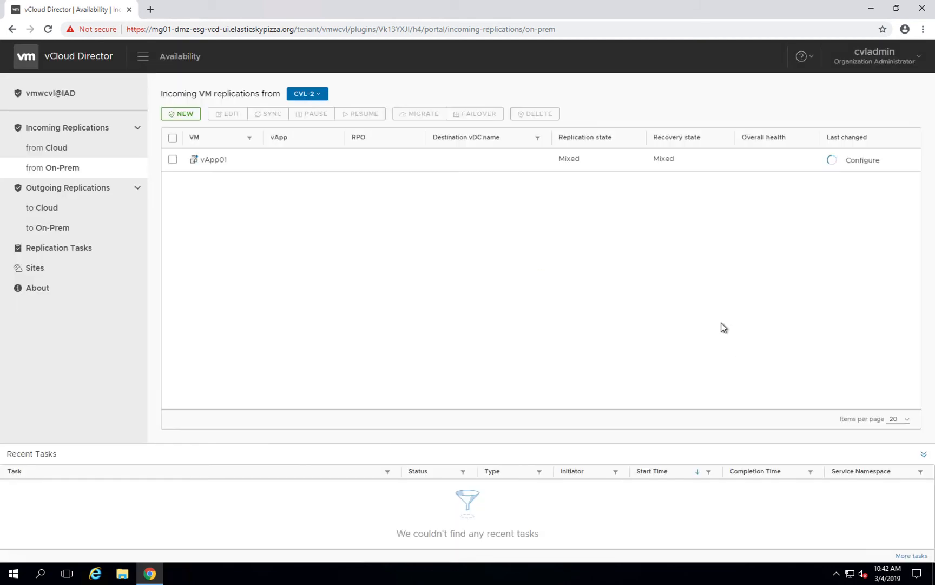
left_click(180, 114)
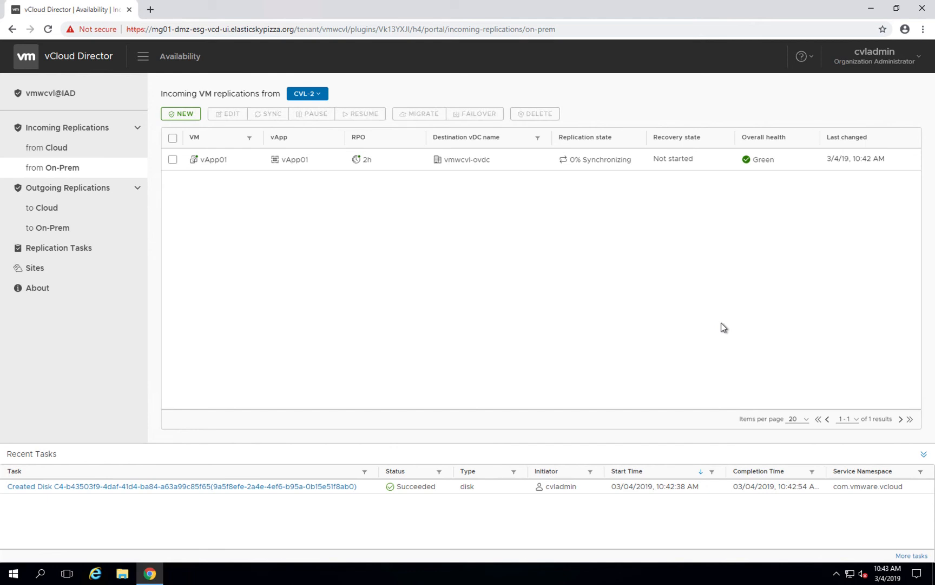
mouse_move(478, 198)
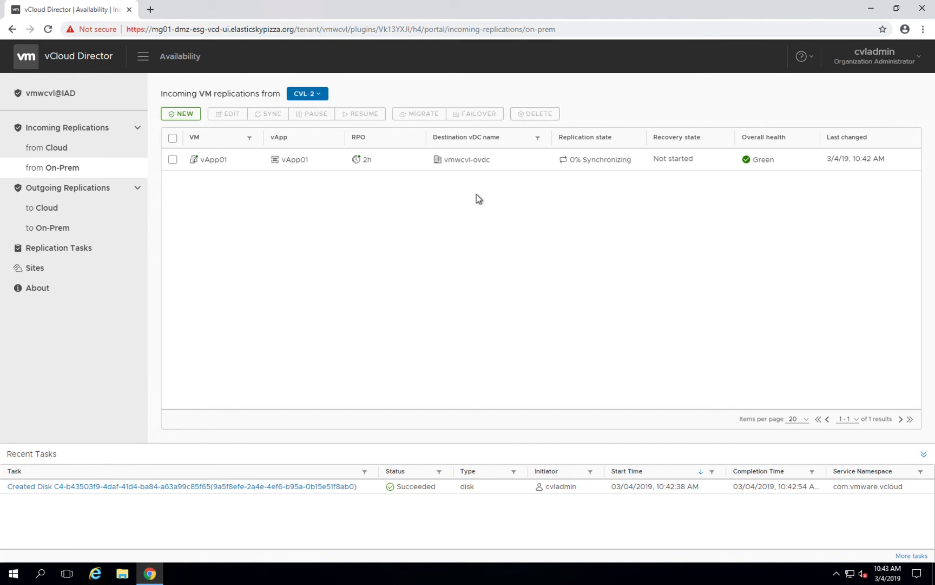
mouse_move(608, 189)
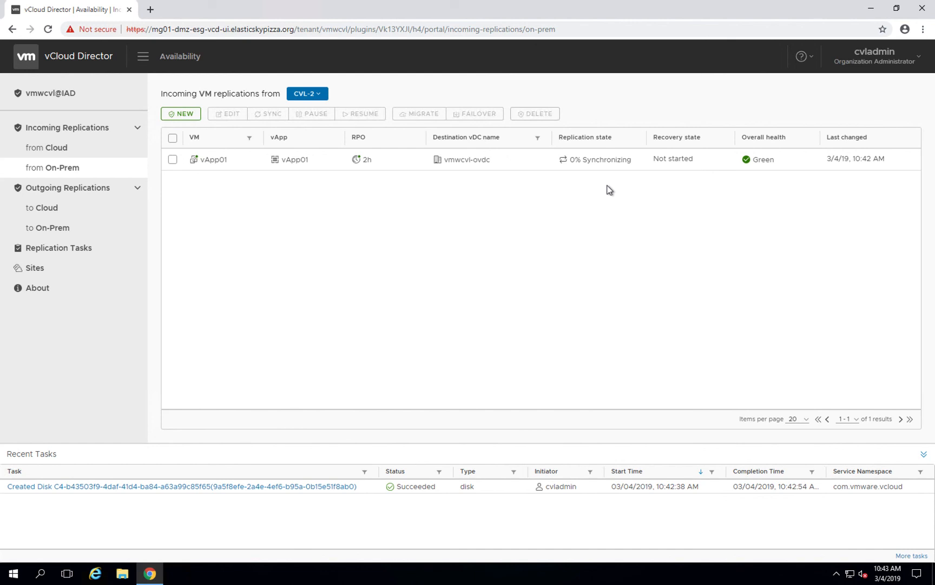
mouse_move(602, 185)
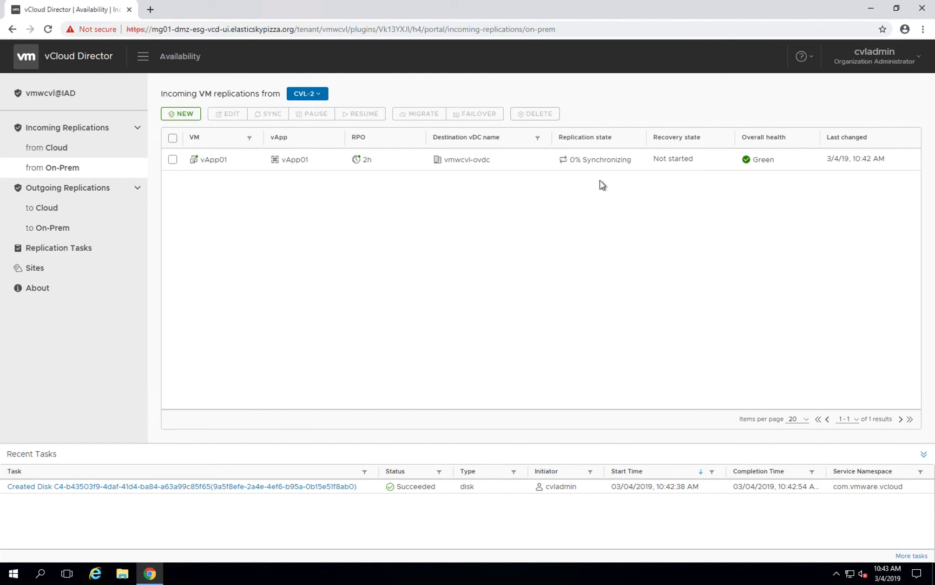